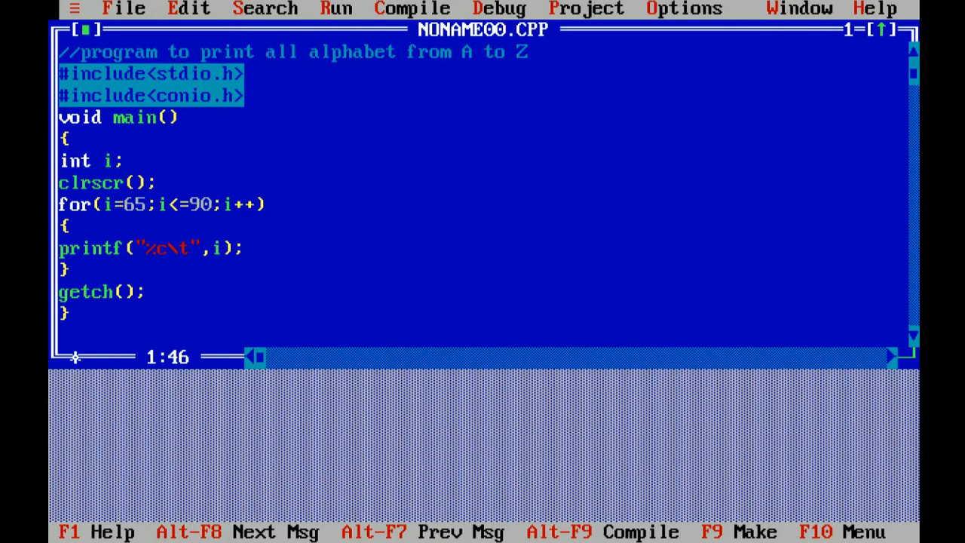
# Compile and execute the ASCII-loop program so the output screen shows letters A to Z
pyautogui.click(550, 59)
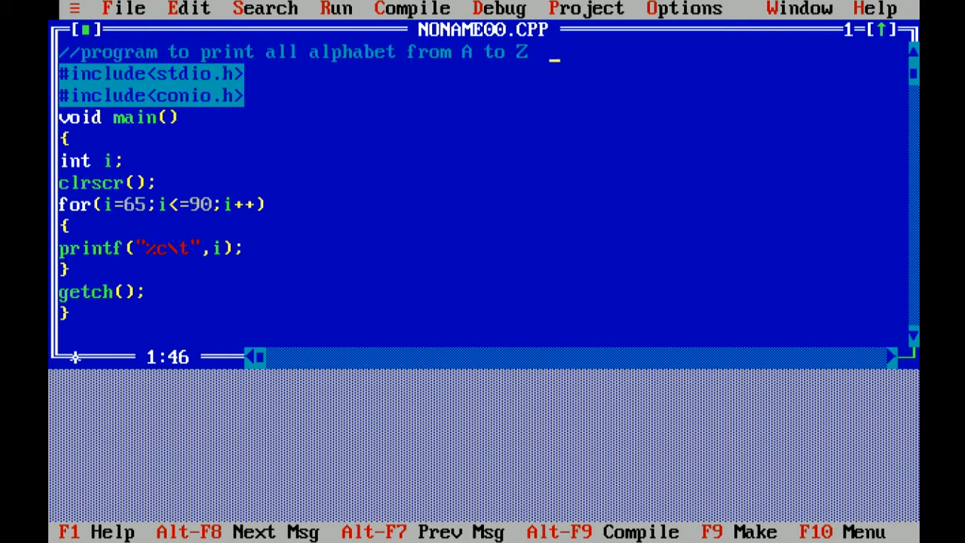
pyautogui.click(499, 9)
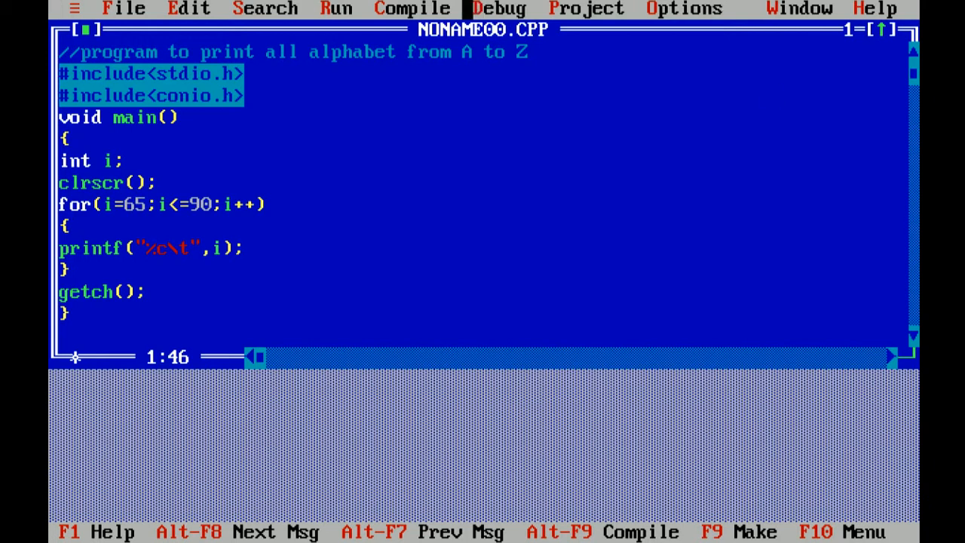
pyautogui.click(411, 9)
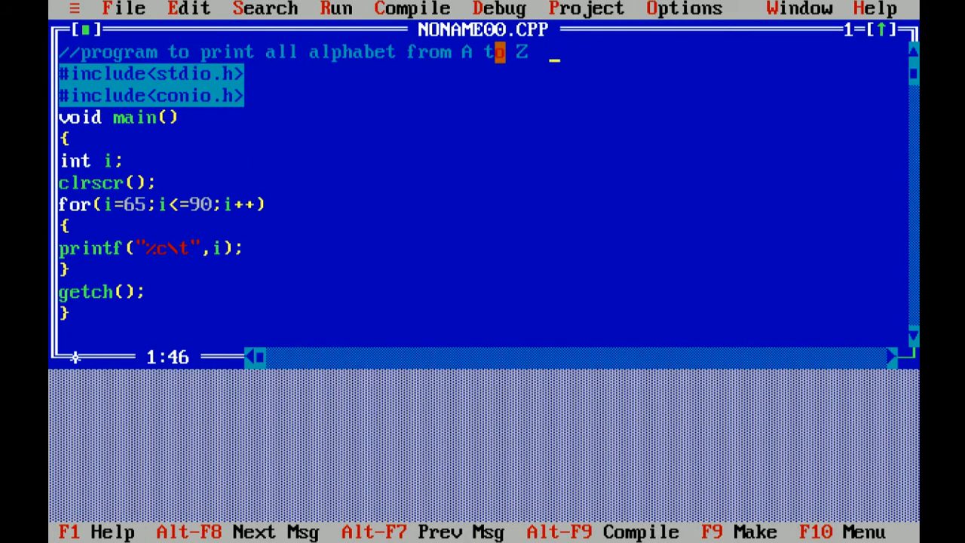
pyautogui.click(336, 9)
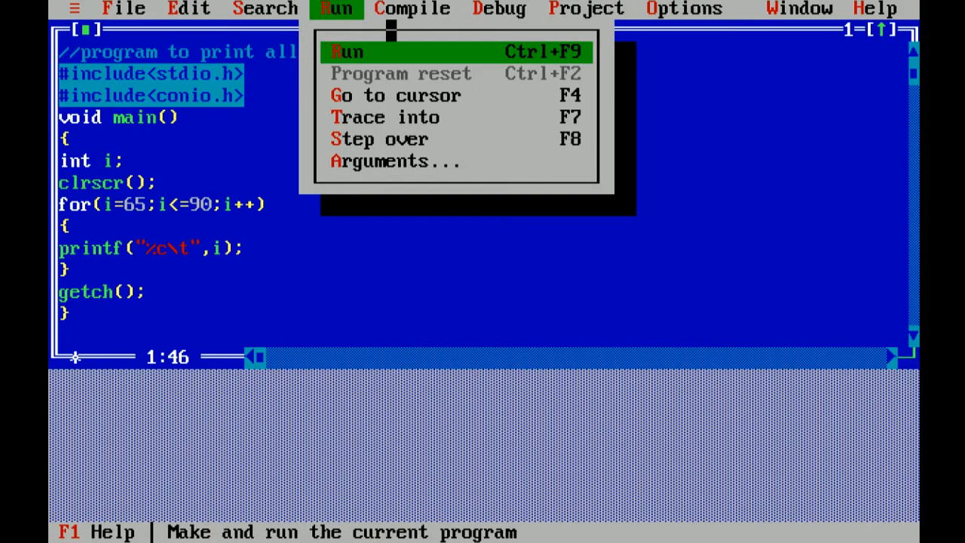
pyautogui.click(347, 51)
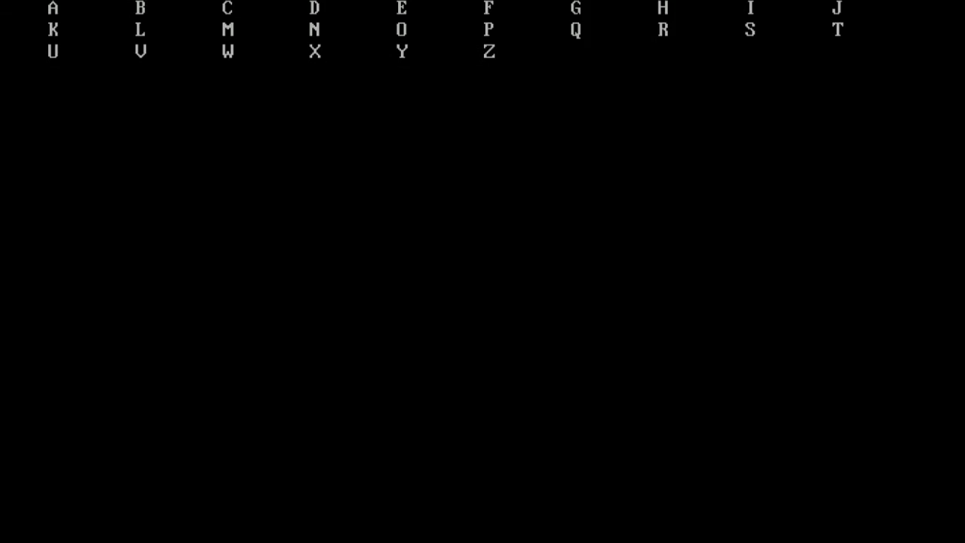